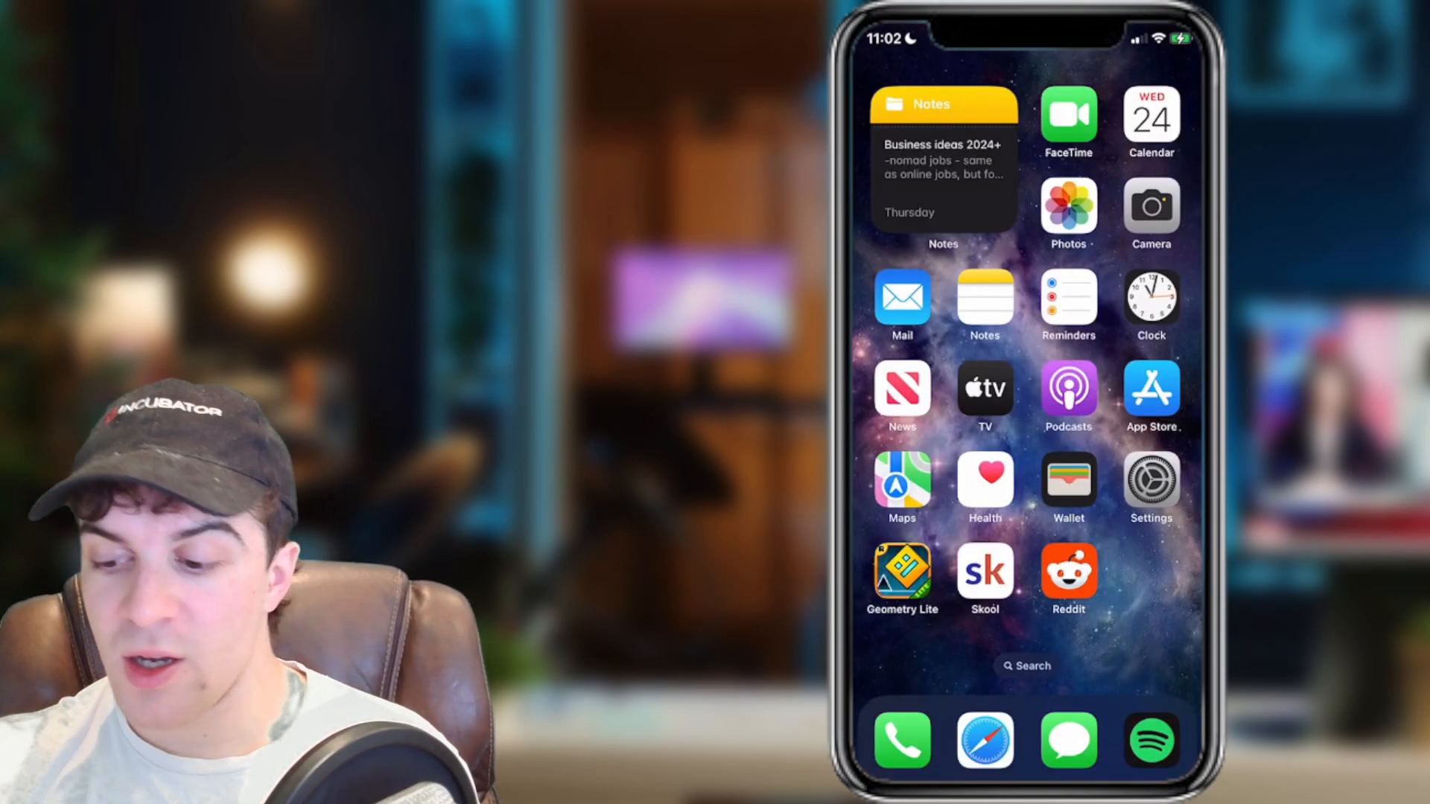
# Launch Settings and scroll the list down to the per-app section where FaceTime appears.
pyautogui.click(1152, 489)
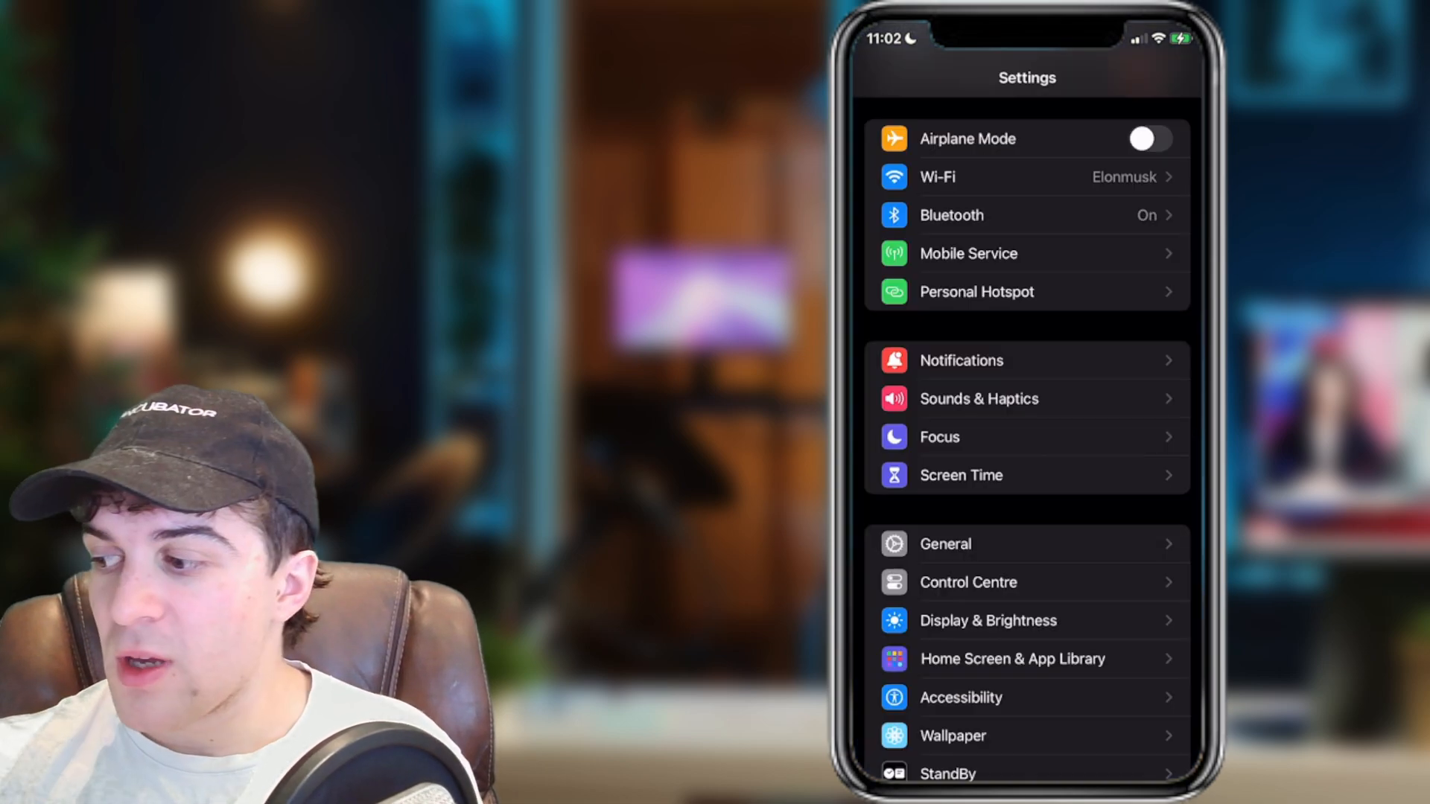
pyautogui.scroll(-3)
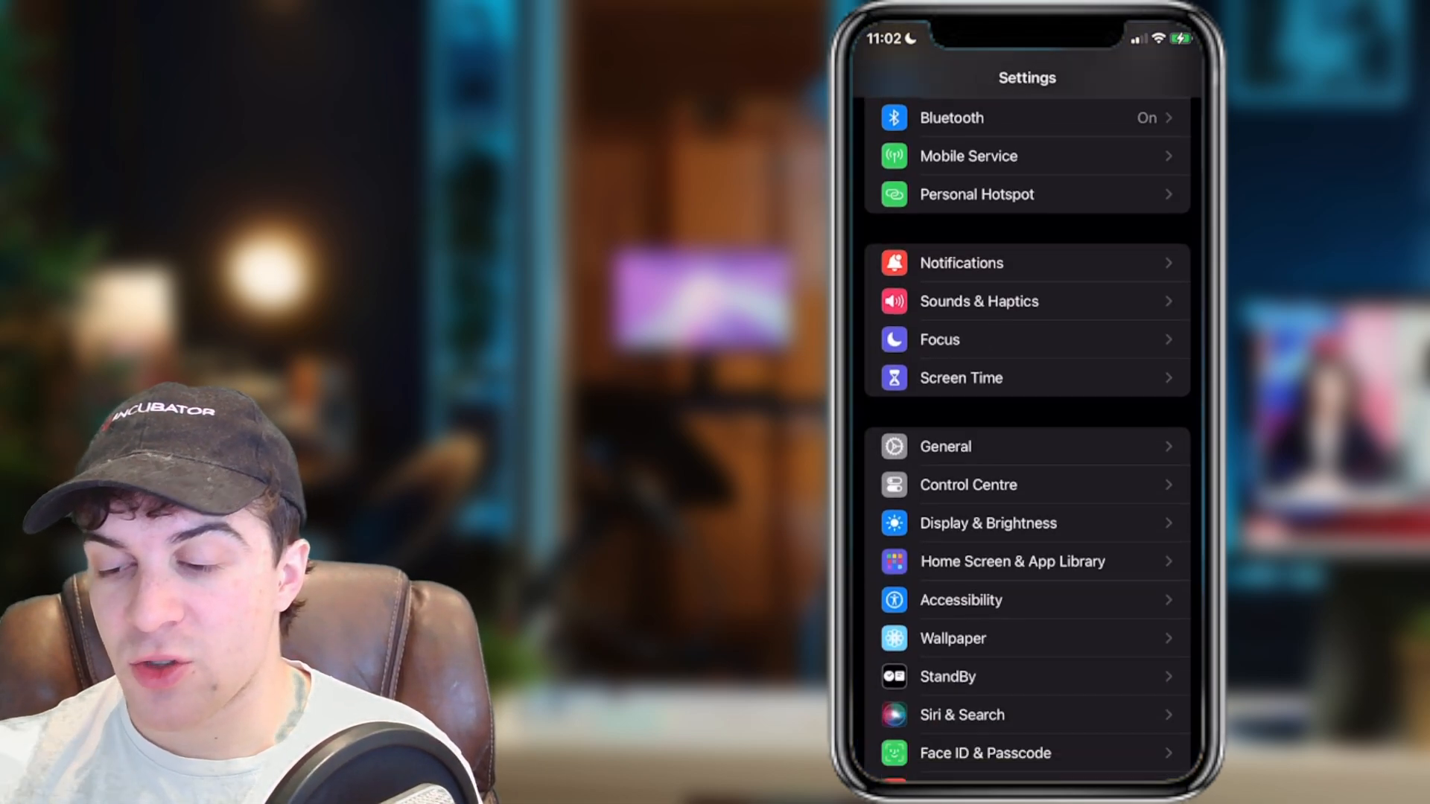
pyautogui.scroll(-3)
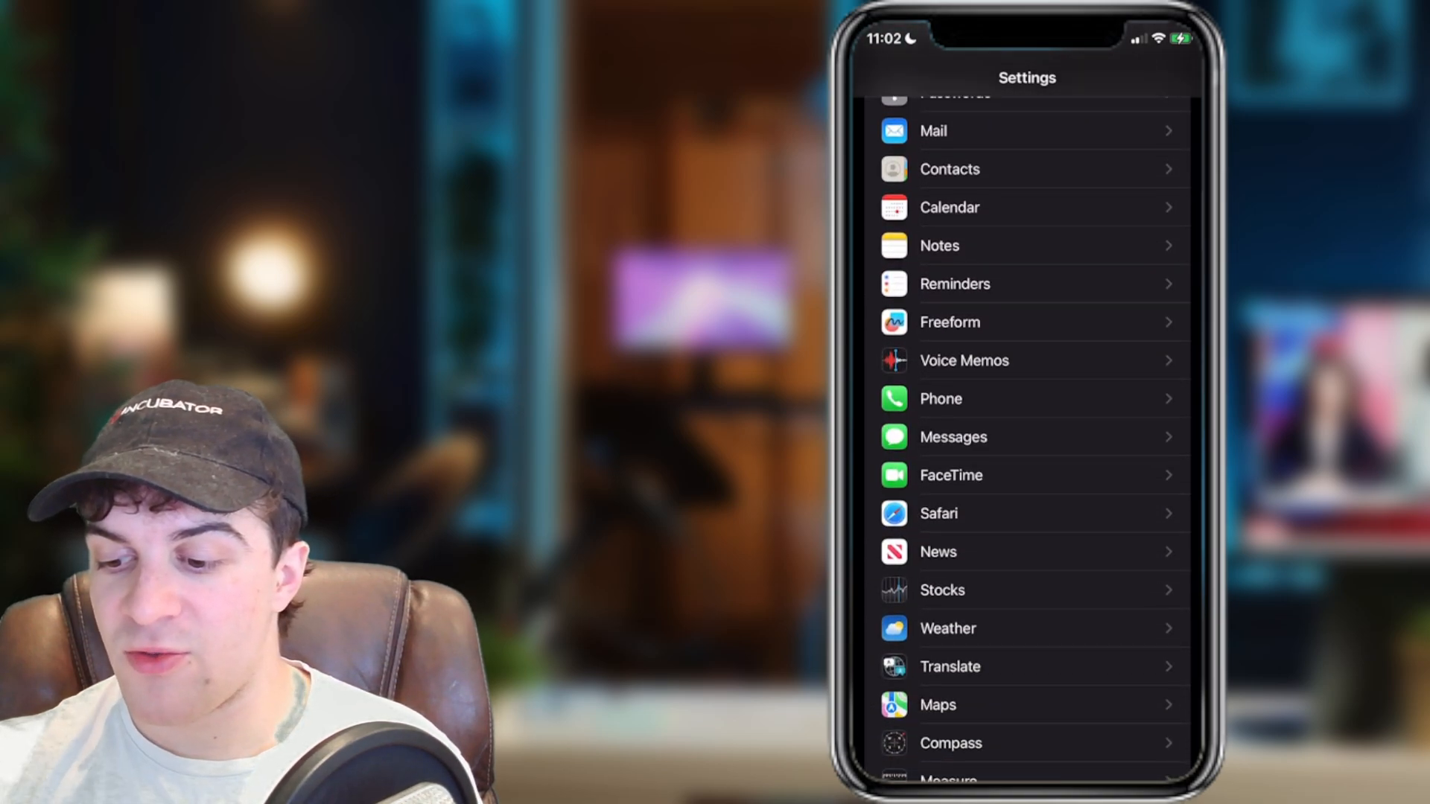
pyautogui.scroll(-3)
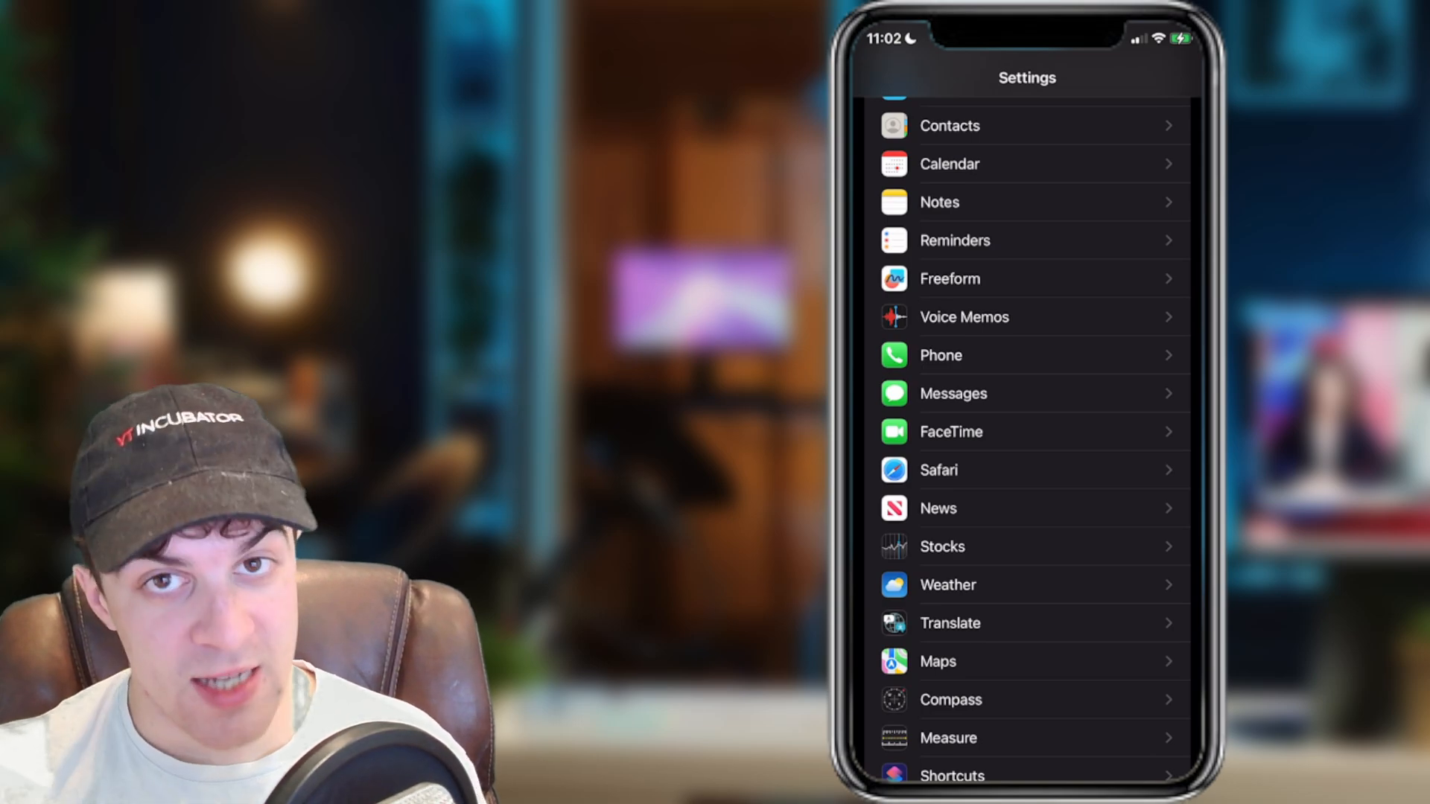
# Enter FaceTime settings and scroll to confirm FaceTime Live Photos is switched on.
pyautogui.click(951, 432)
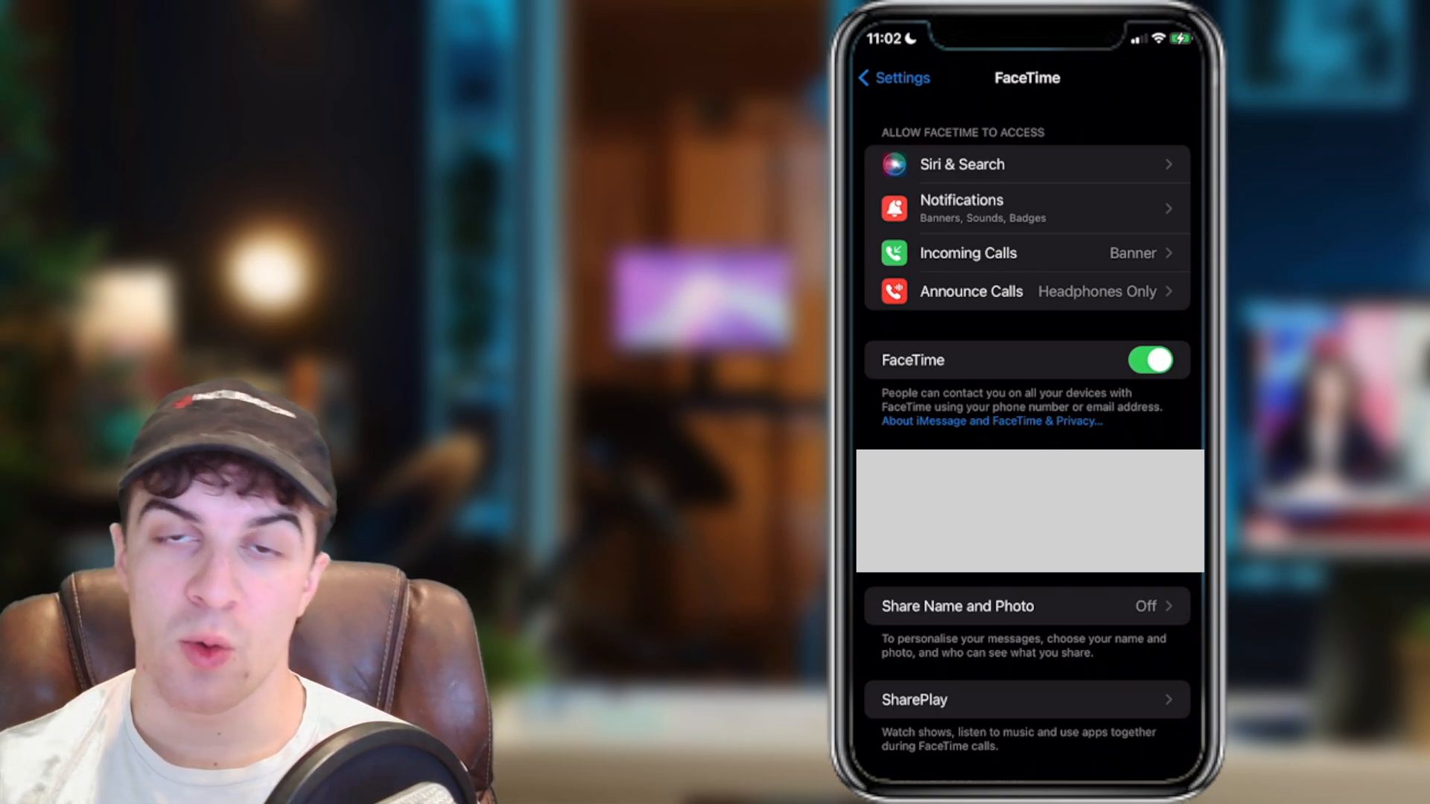
pyautogui.scroll(-3)
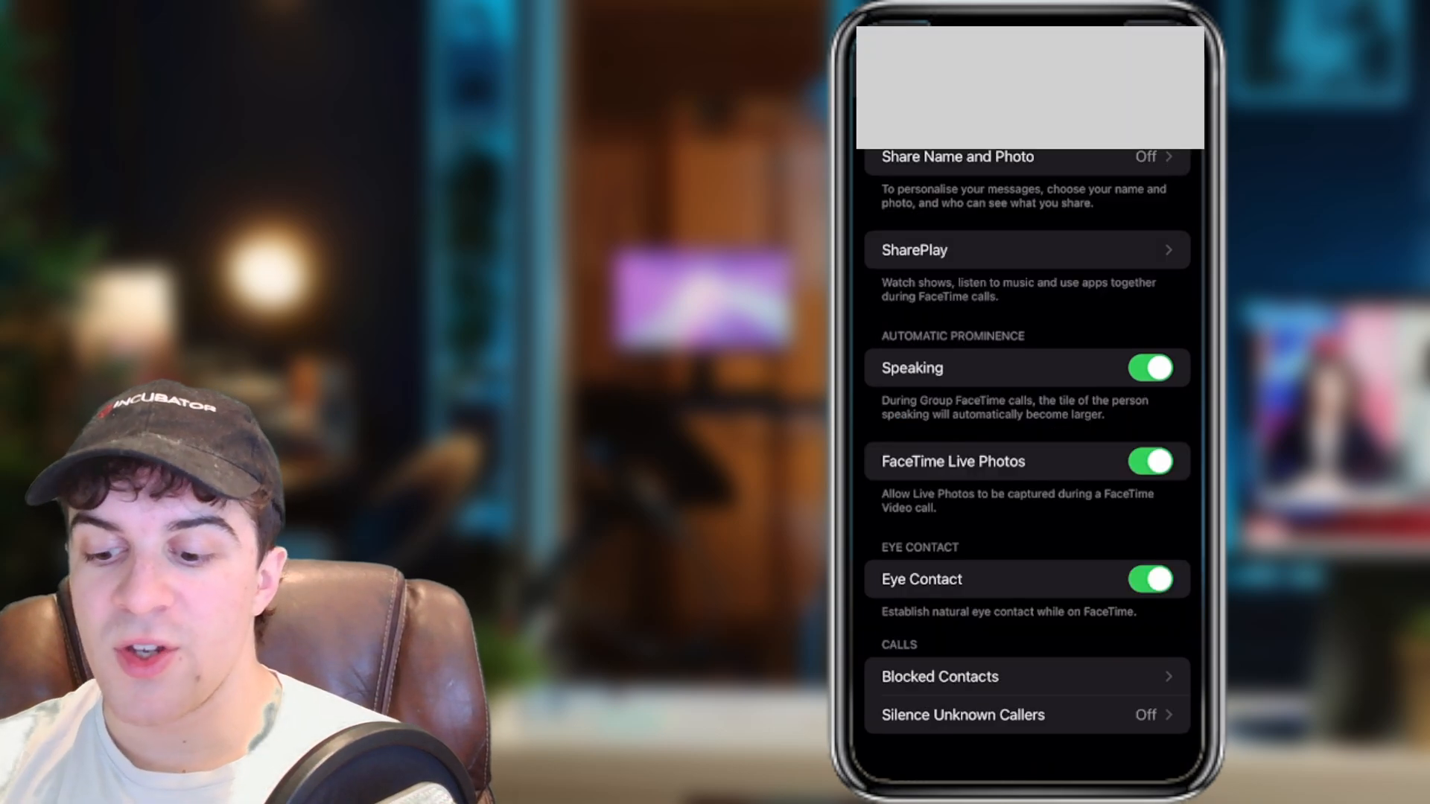